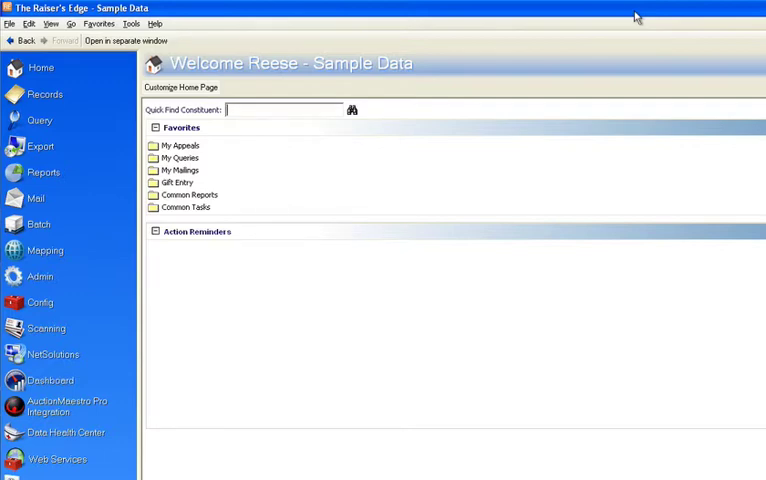
Search constituents for the last name 'smith' to list matching records
{"action": "type", "text": "smith"}
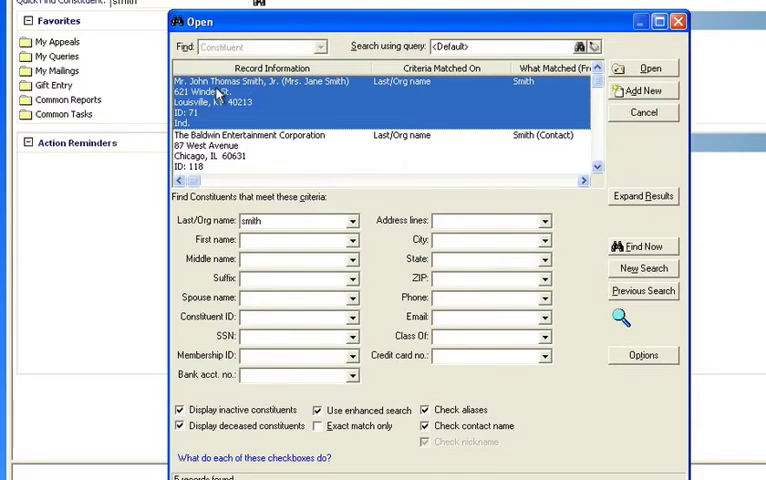
{"action": "mouse_move", "coordinate": [624, 176]}
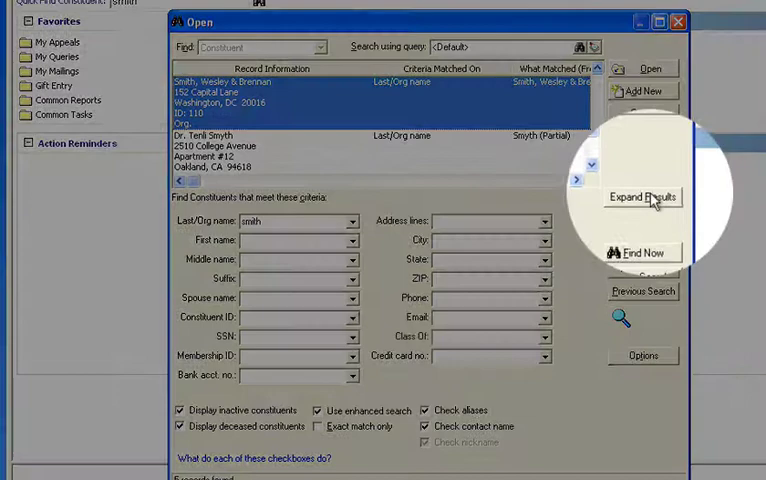
{"action": "left_click", "coordinate": [642, 196]}
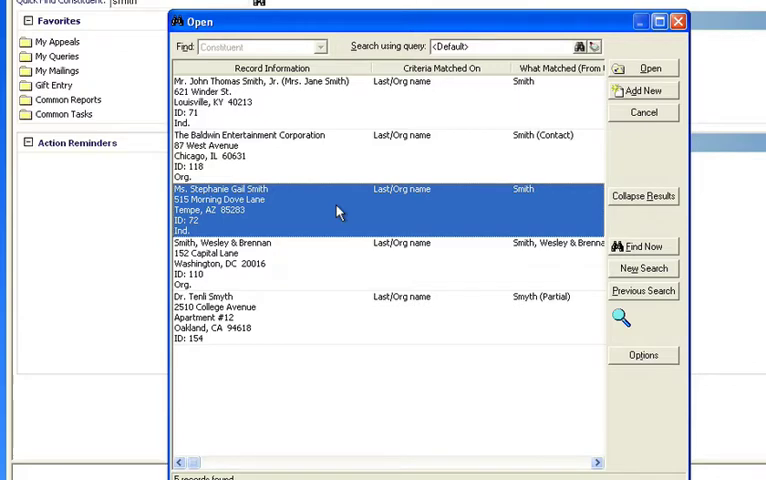
{"action": "left_click", "coordinate": [644, 196]}
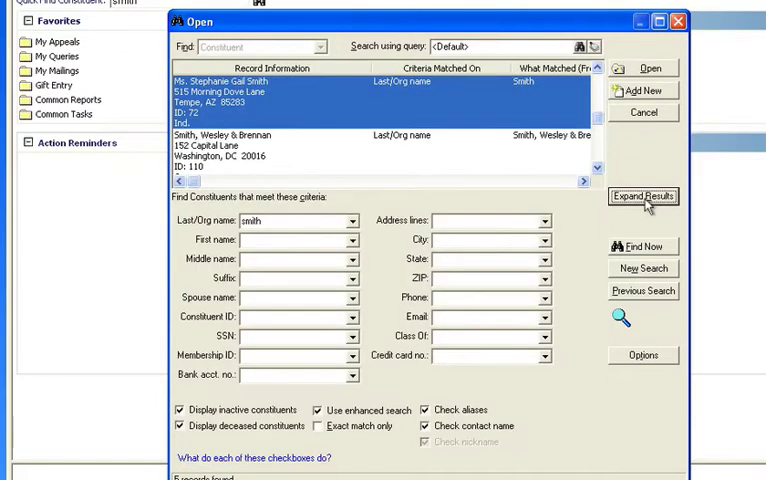
{"action": "mouse_move", "coordinate": [516, 208]}
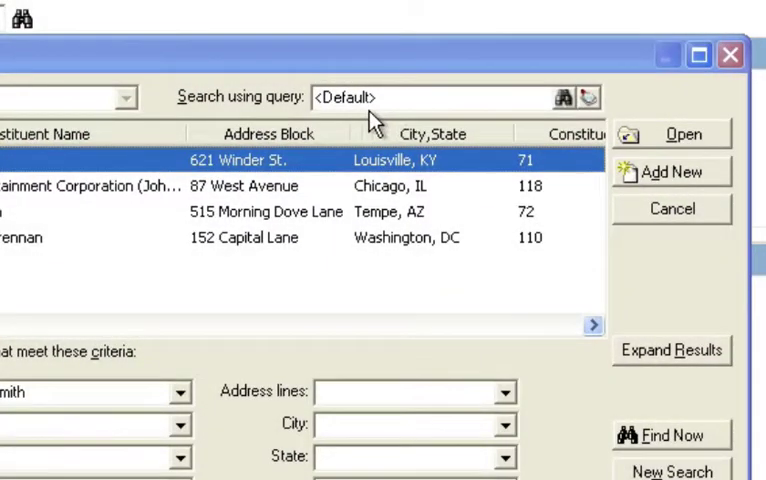
{"action": "mouse_move", "coordinate": [444, 116]}
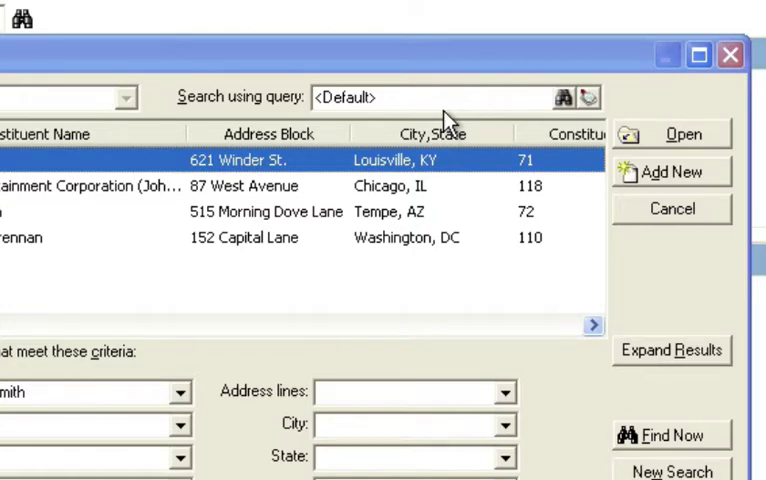
{"action": "mouse_move", "coordinate": [250, 126]}
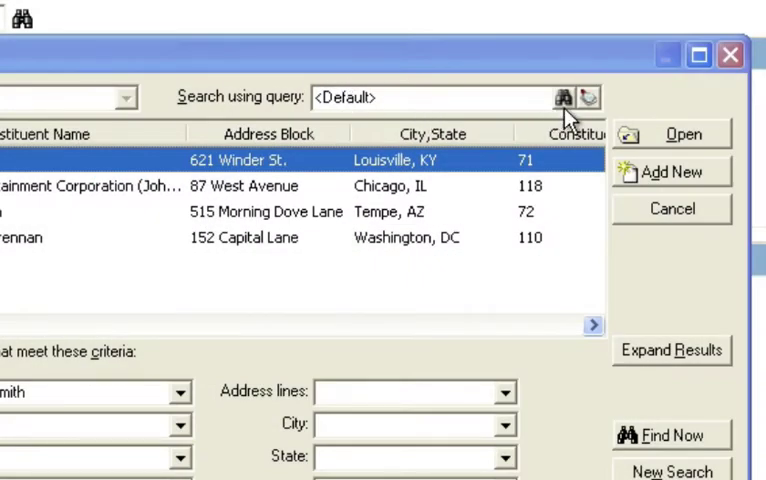
{"action": "mouse_move", "coordinate": [588, 98]}
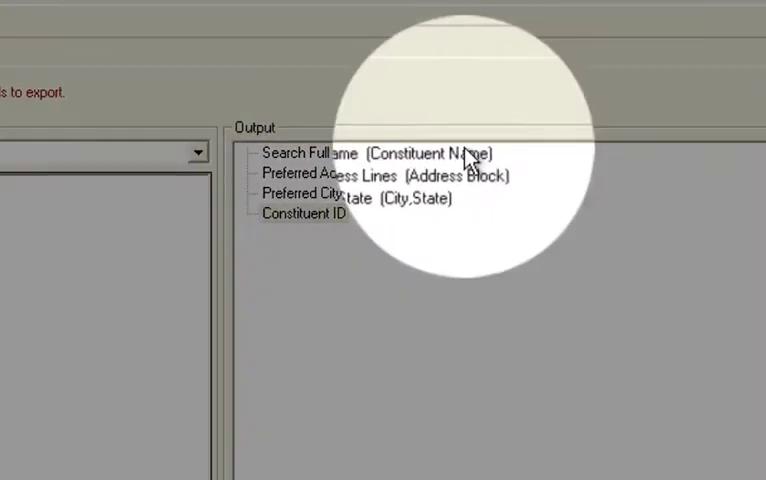
Review the Preferred City, State and Constituent ID output fields of the query
{"action": "left_click", "coordinate": [356, 196]}
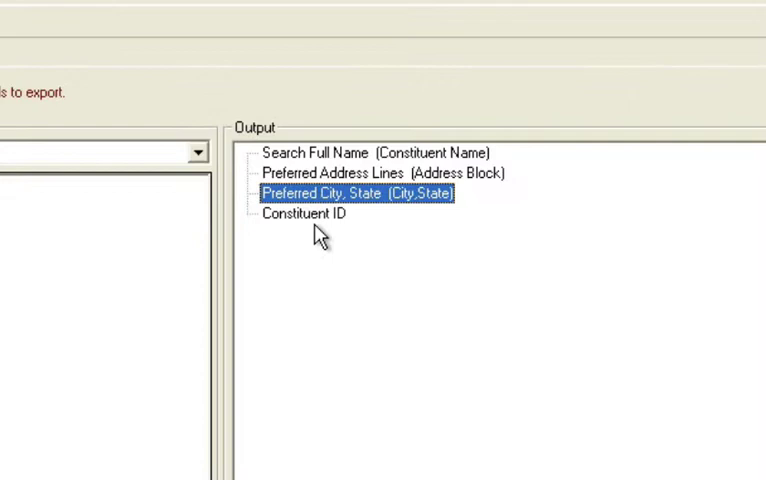
{"action": "left_click", "coordinate": [304, 212]}
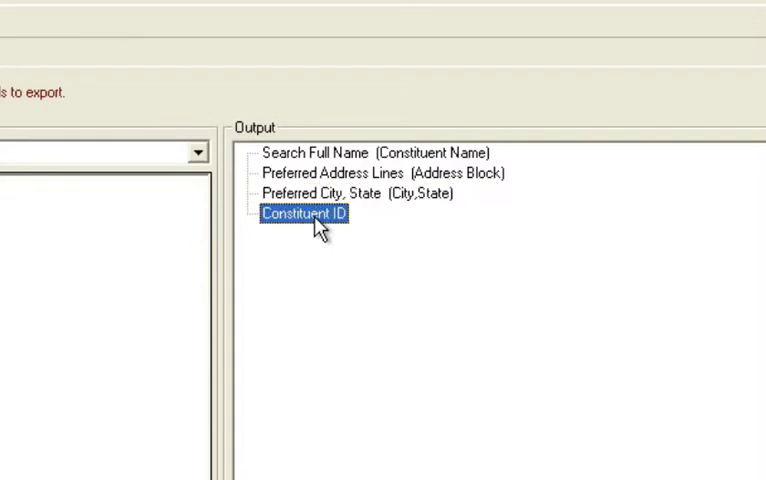
{"action": "mouse_move", "coordinate": [488, 208]}
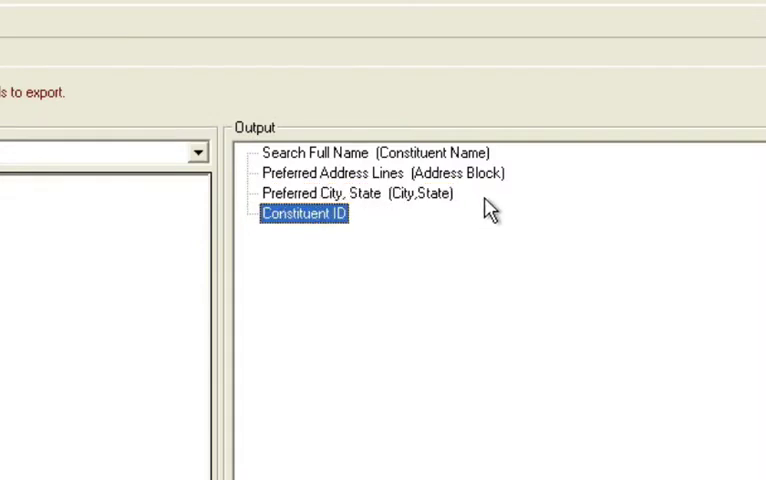
{"action": "mouse_move", "coordinate": [496, 236]}
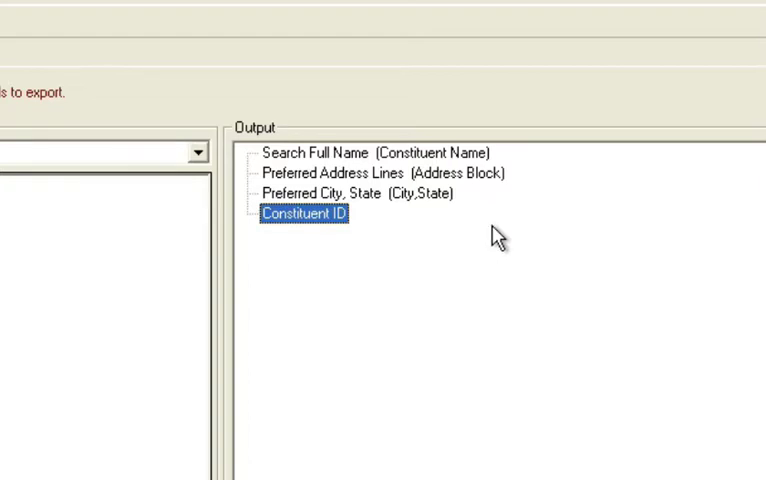
{"action": "mouse_move", "coordinate": [466, 258]}
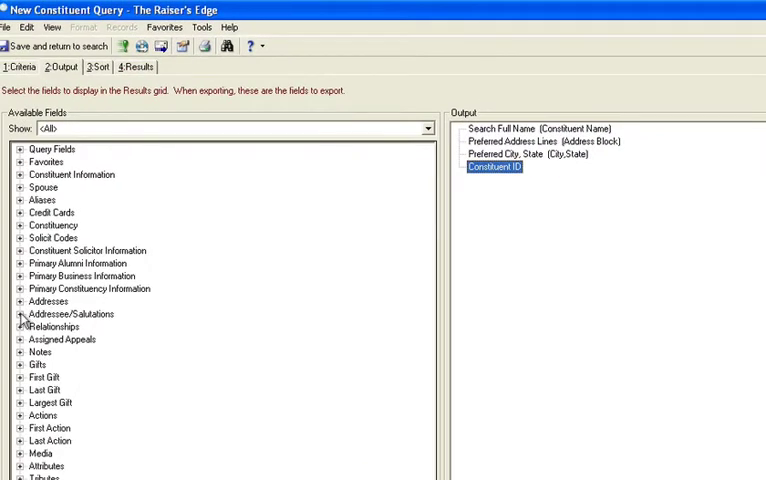
Add Primary Addressee to the output fields and remove Search Full Name
{"action": "left_click", "coordinate": [20, 312]}
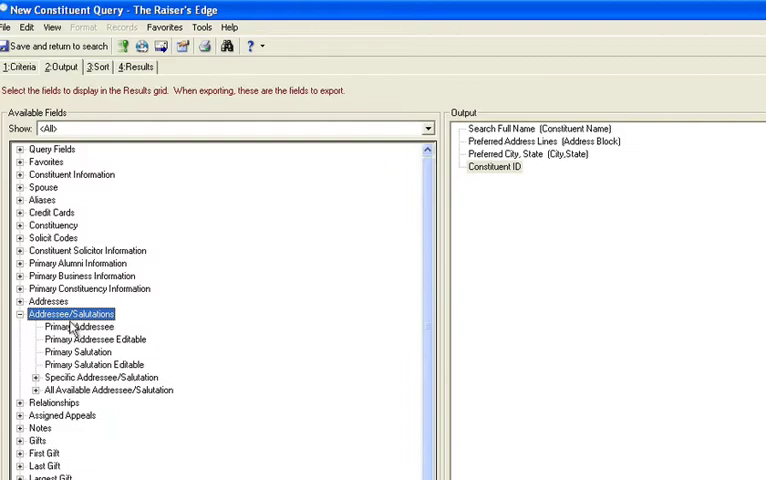
{"action": "left_click", "coordinate": [80, 326]}
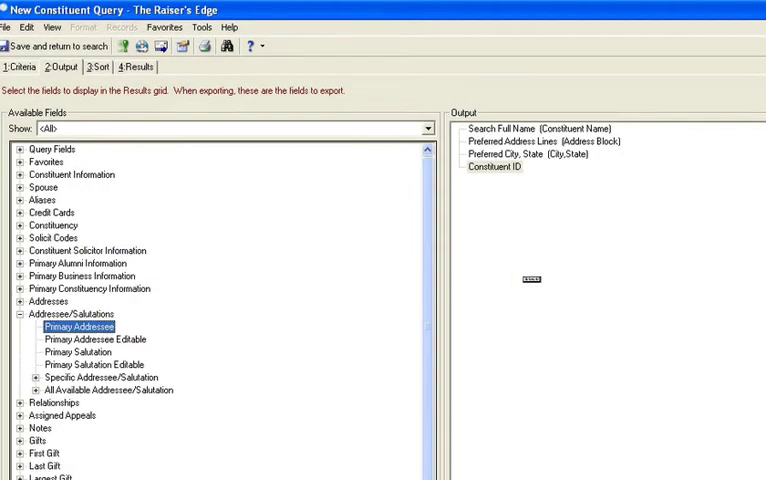
{"action": "double_click", "coordinate": [80, 328]}
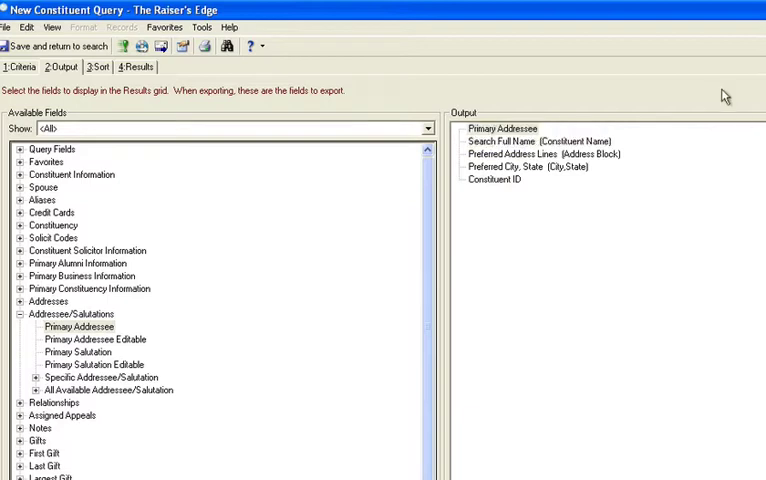
{"action": "left_click", "coordinate": [540, 140]}
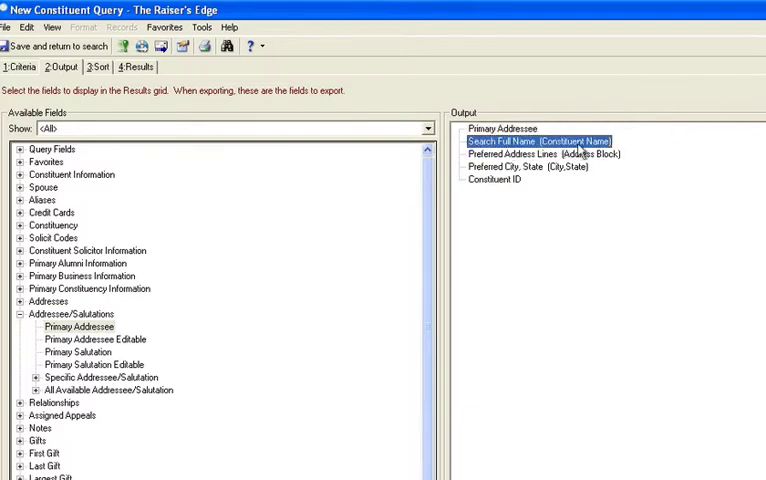
{"action": "left_click", "coordinate": [504, 128]}
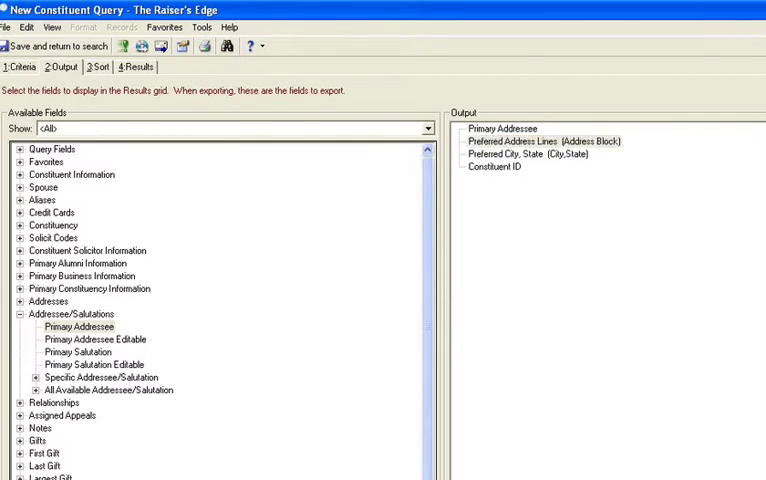
Locate the Spouse Name field under Spouse Information for adding after Primary Addressee
{"action": "left_click", "coordinate": [20, 312]}
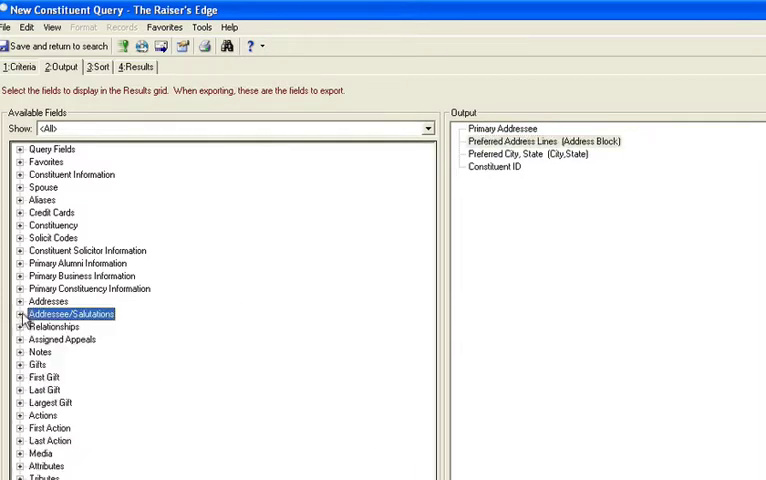
{"action": "left_click", "coordinate": [20, 188]}
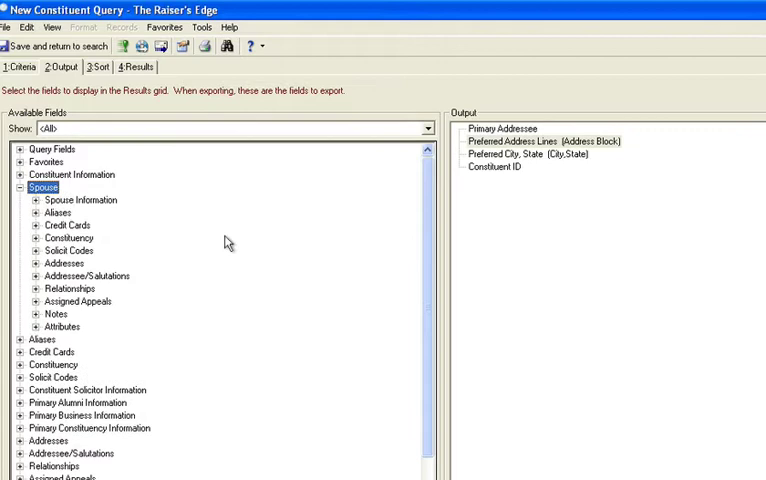
{"action": "left_click", "coordinate": [36, 200]}
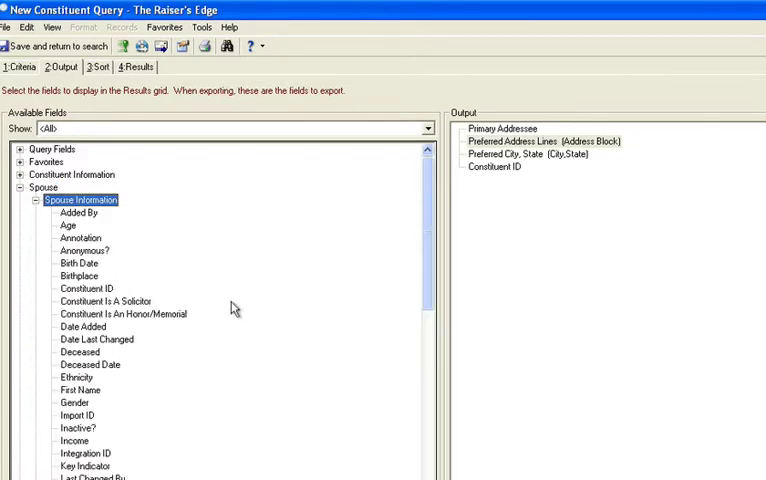
{"action": "mouse_move", "coordinate": [210, 376]}
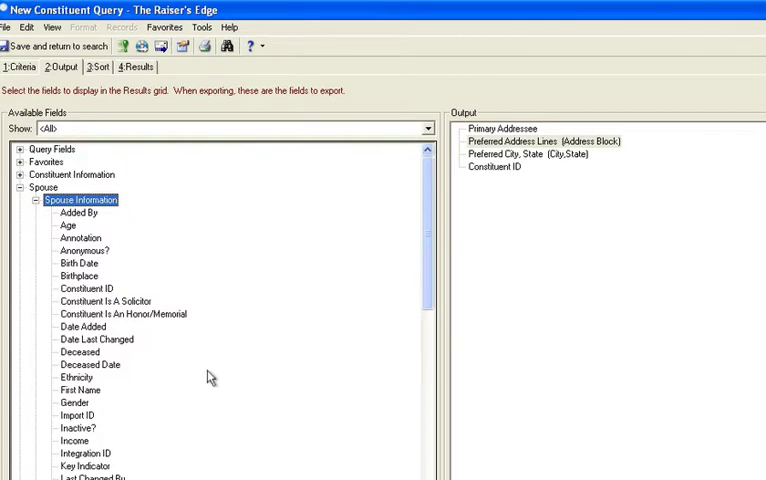
{"action": "scroll", "scroll_direction": "down", "scroll_amount": 3}
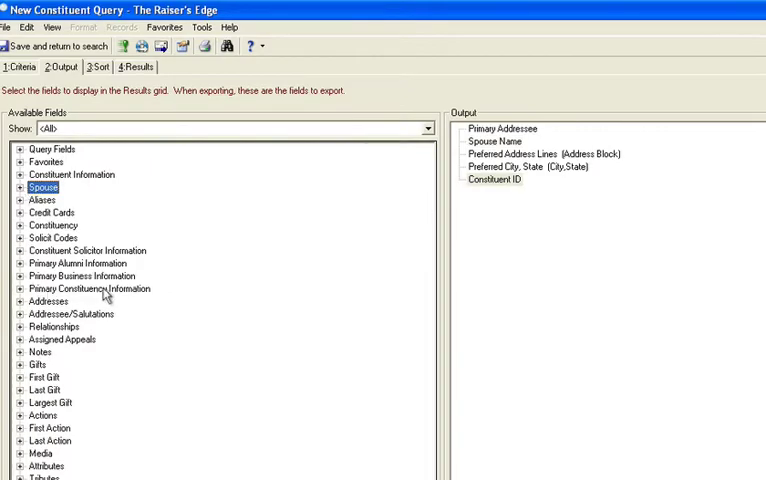
Add Primary Constituency Code from Primary Constituency Information to the output fields
{"action": "left_click", "coordinate": [22, 288]}
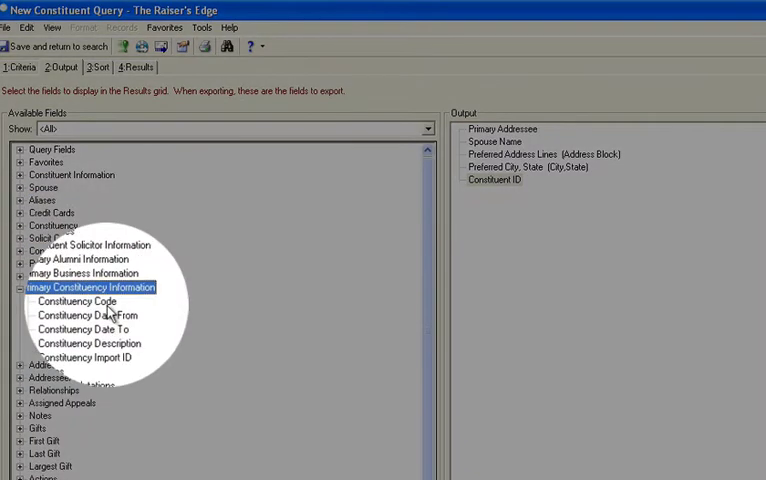
{"action": "left_click", "coordinate": [76, 300]}
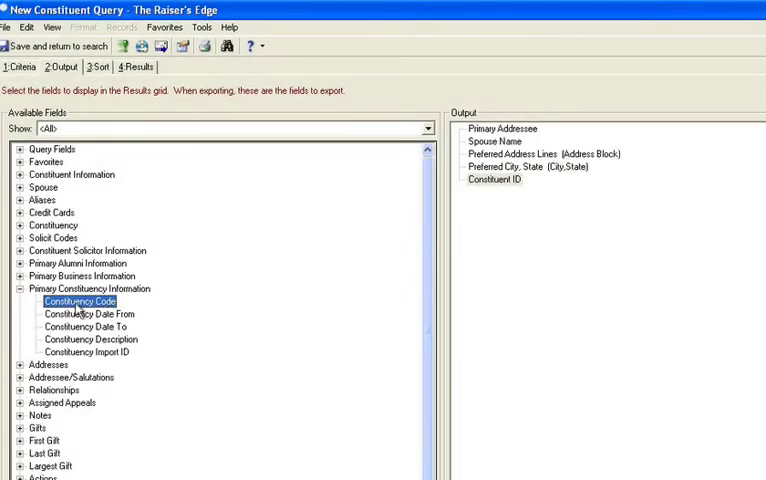
{"action": "double_click", "coordinate": [80, 300]}
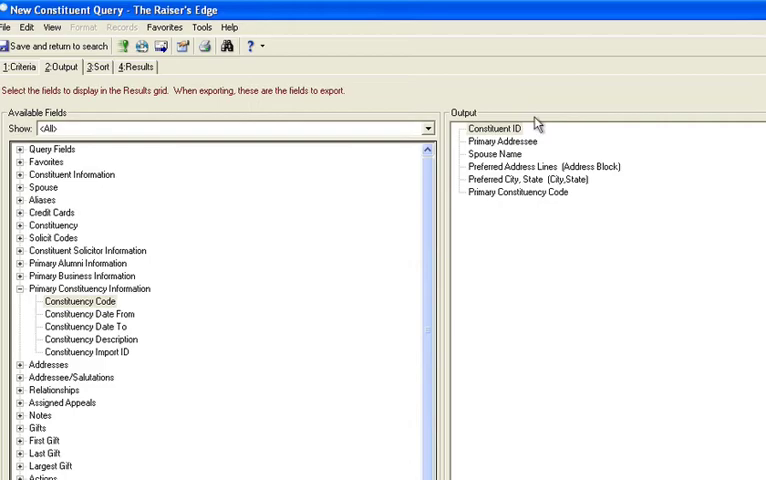
{"action": "mouse_move", "coordinate": [528, 222]}
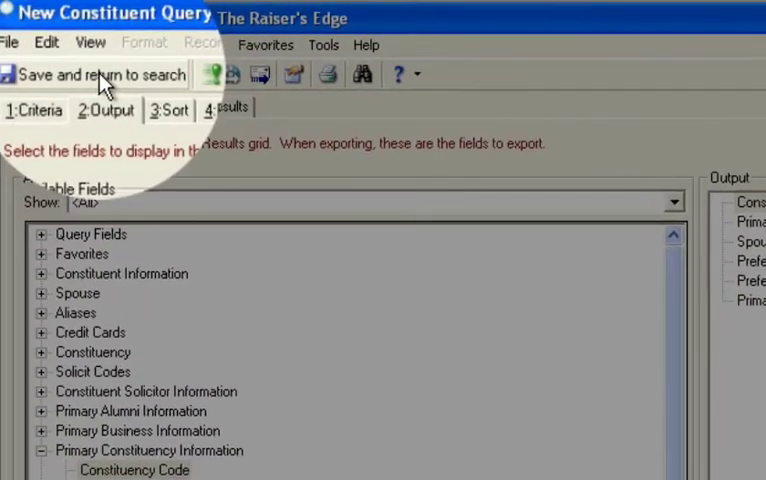
Save the query as 'Master Search Query' and return to the constituent search
{"action": "left_click", "coordinate": [104, 76]}
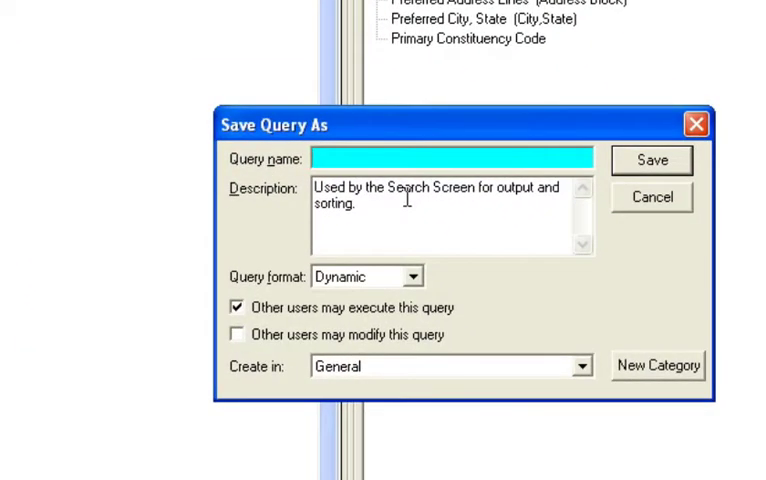
{"action": "type", "text": "M"}
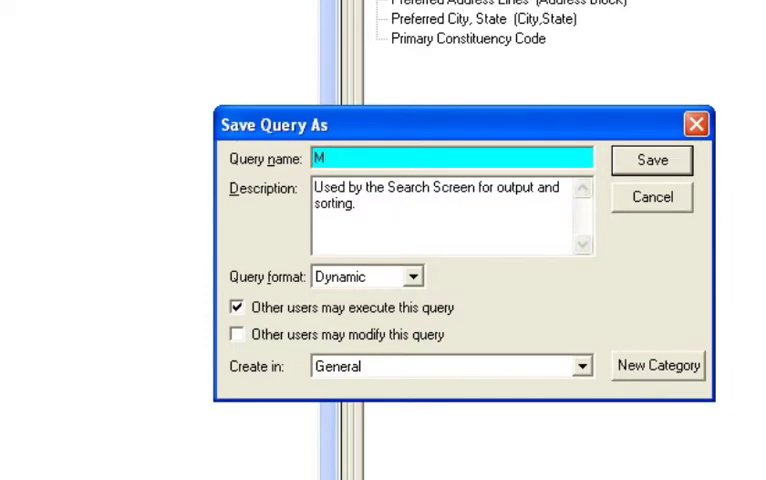
{"action": "type", "text": "aster S"}
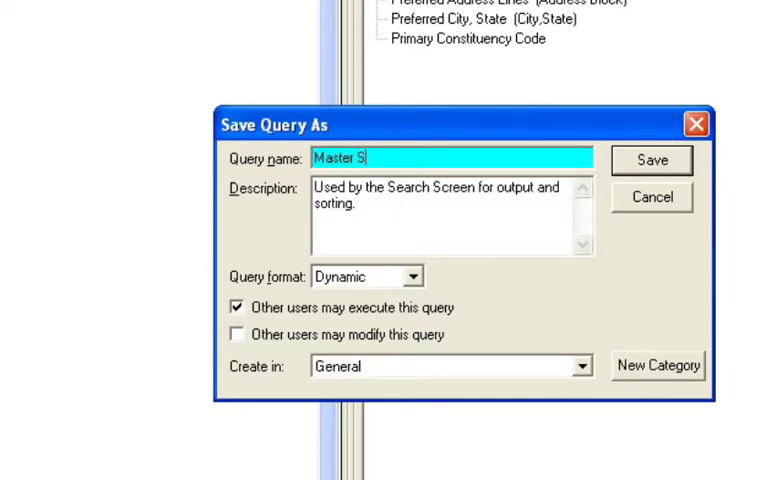
{"action": "type", "text": "earch Q"}
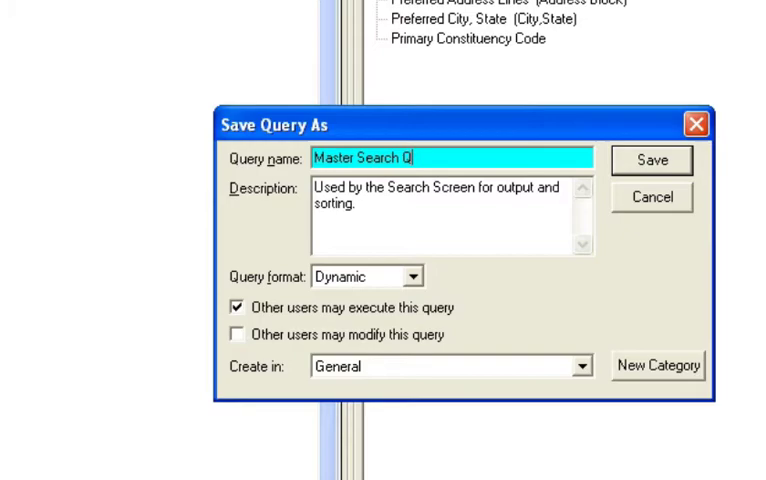
{"action": "left_click", "coordinate": [652, 160]}
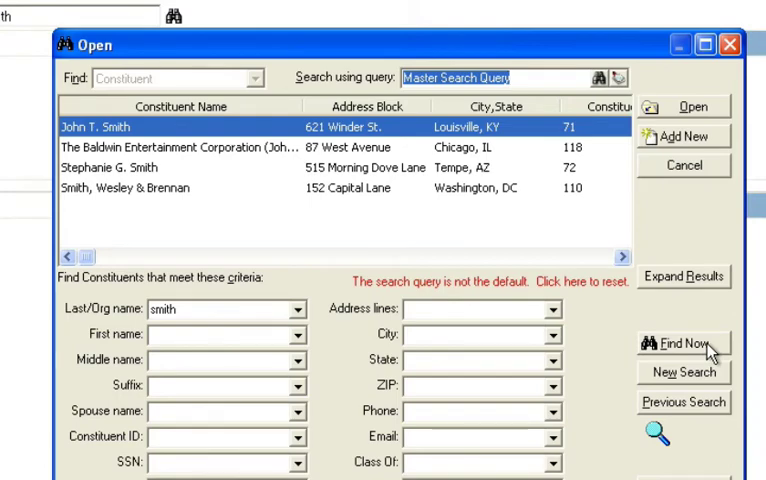
Rerun the smith search with the new query's columns and turn off enhanced search
{"action": "left_click", "coordinate": [684, 344]}
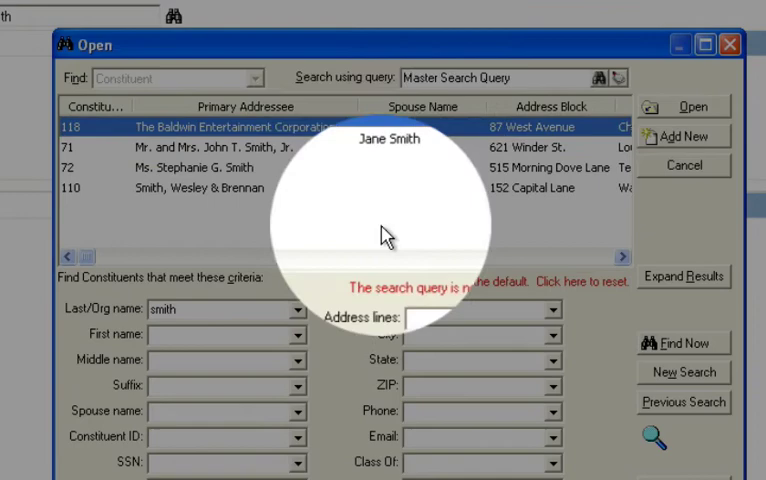
{"action": "mouse_move", "coordinate": [596, 270]}
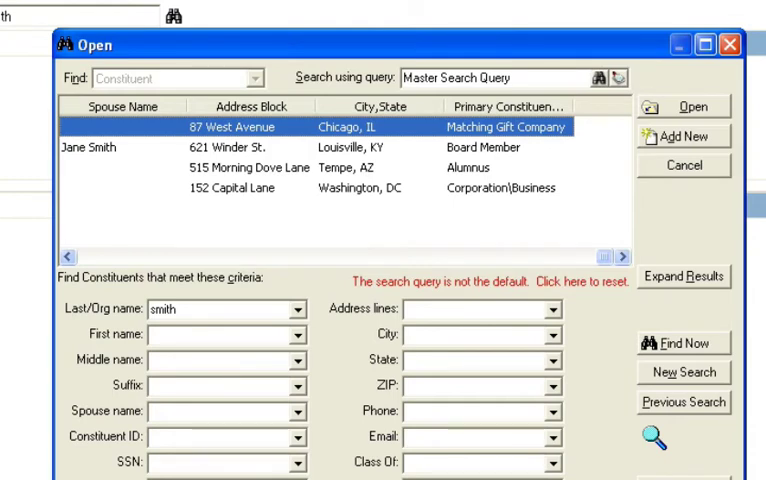
{"action": "mouse_move", "coordinate": [256, 240]}
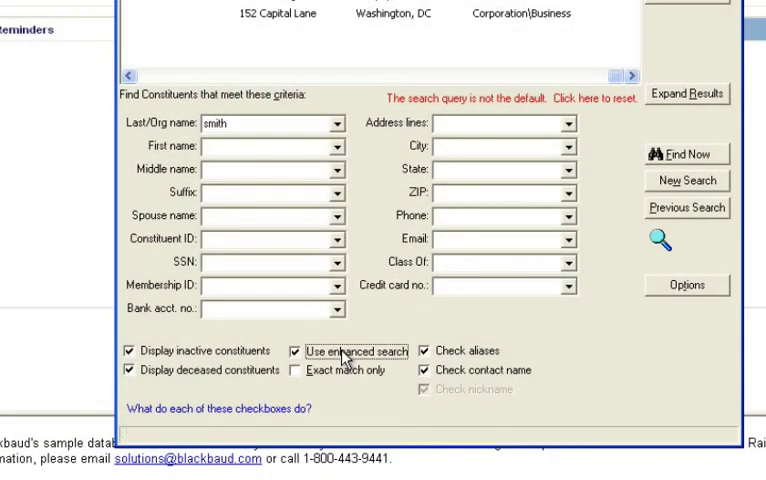
{"action": "left_click", "coordinate": [300, 352]}
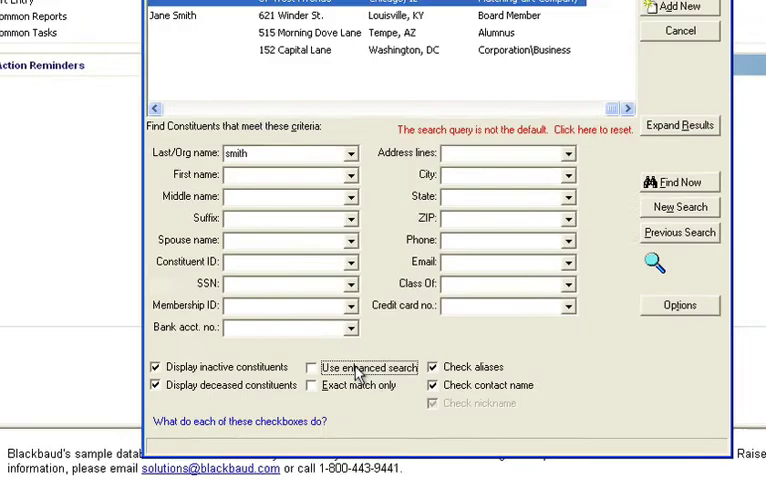